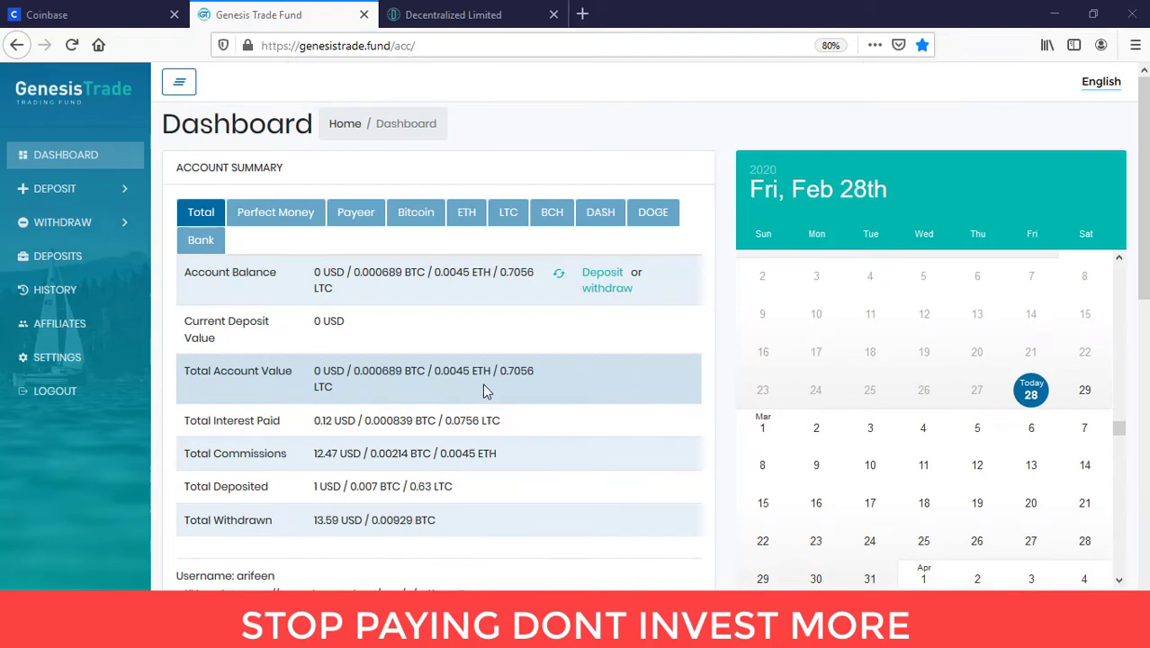
{"action": "mouse_move", "coordinate": [464, 388]}
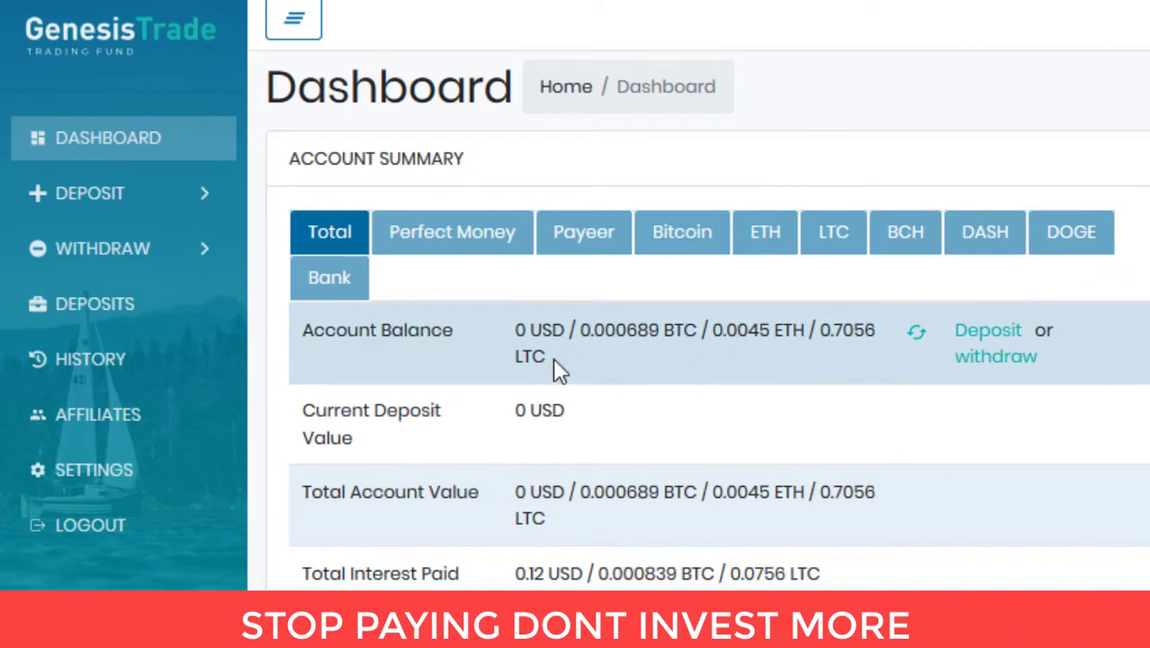
Step: Show the account history, topped by the successful 0.7056 LTC income entry
{"action": "left_click", "coordinate": [90, 358]}
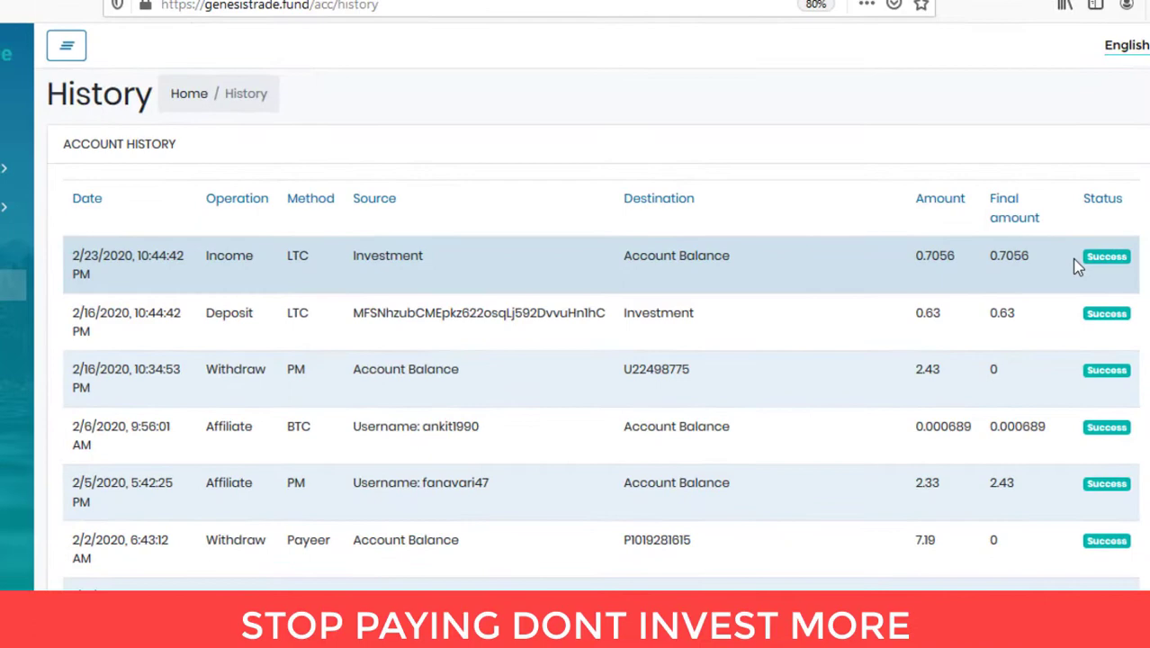
{"action": "mouse_move", "coordinate": [966, 286]}
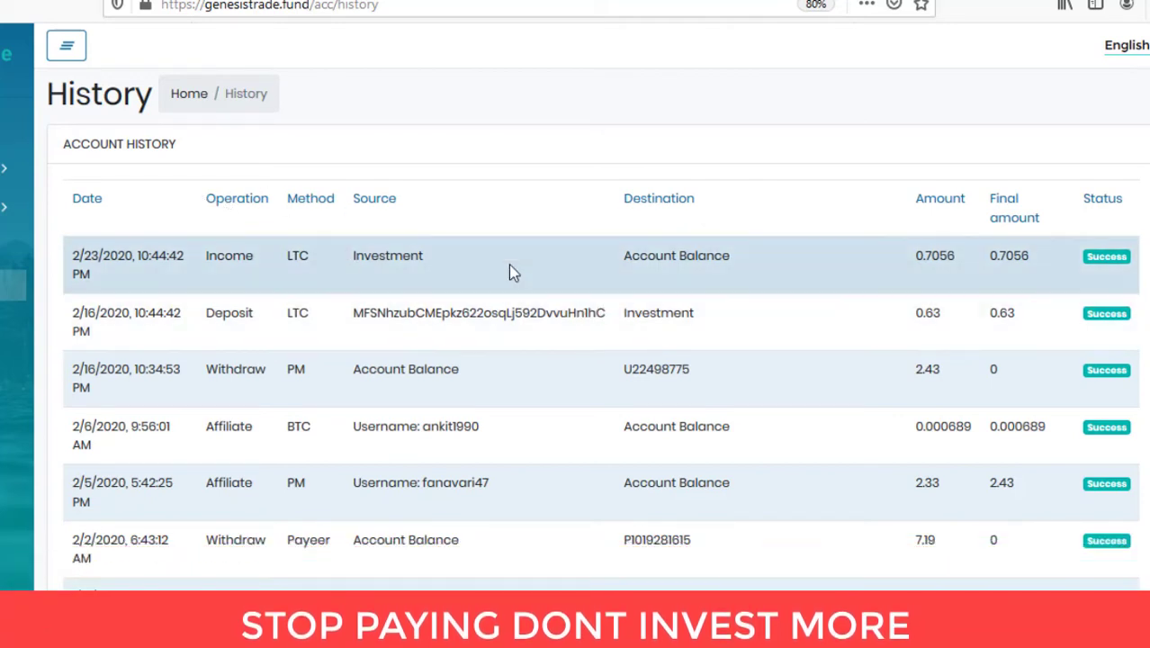
{"action": "mouse_move", "coordinate": [403, 289]}
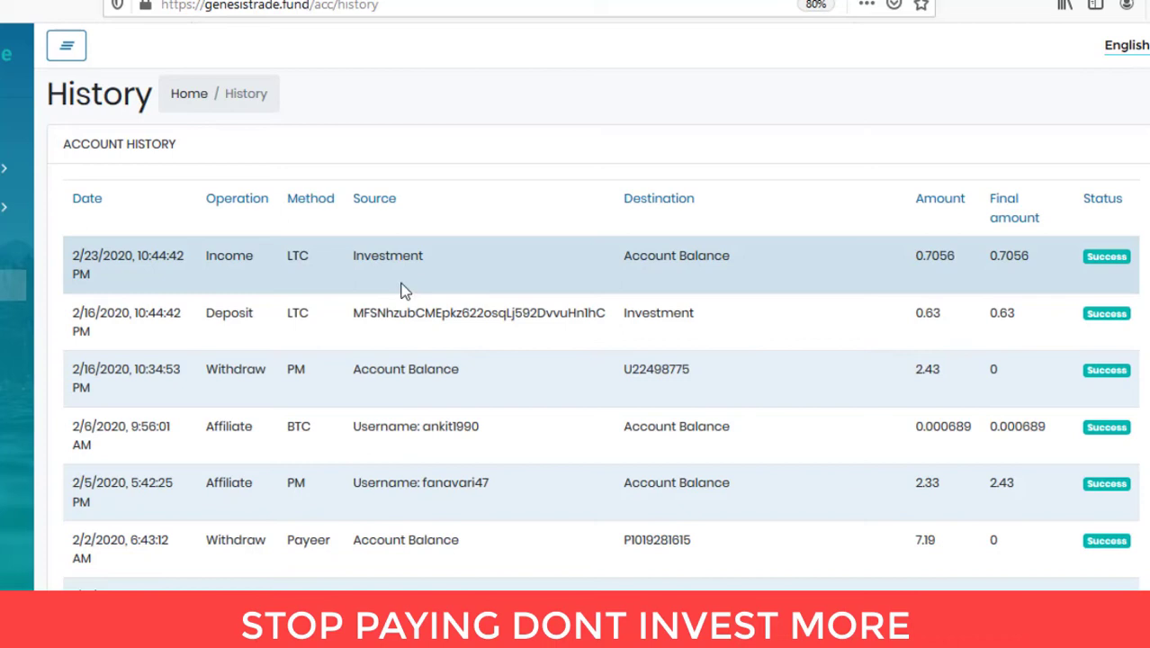
{"action": "mouse_move", "coordinate": [174, 279]}
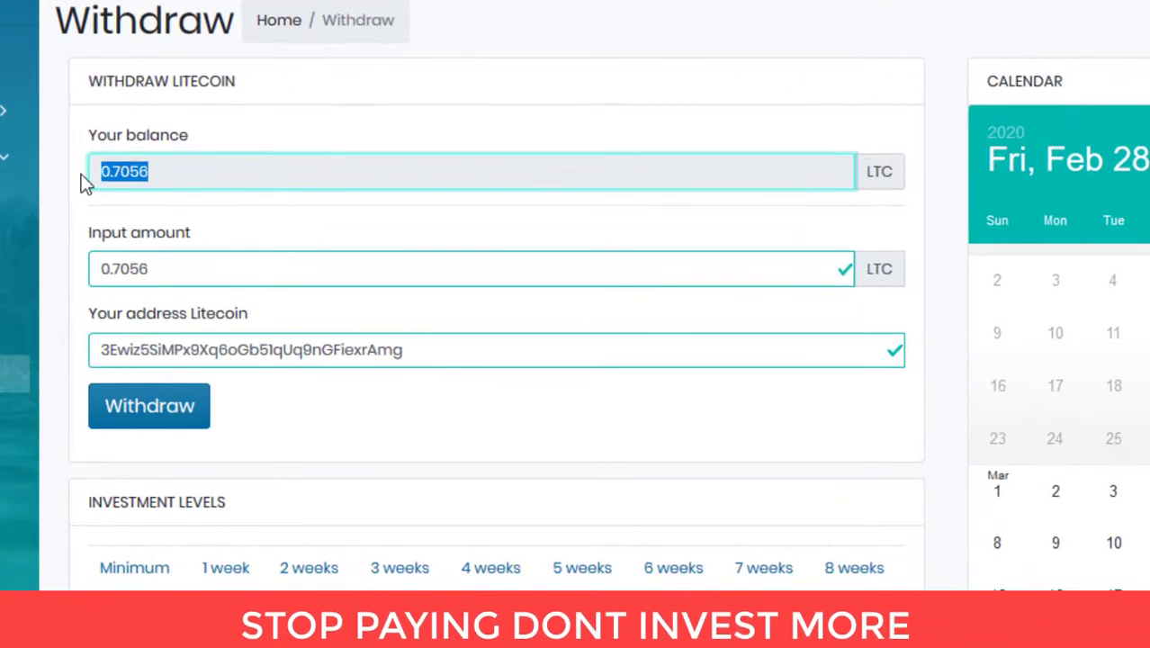
{"action": "mouse_move", "coordinate": [243, 436]}
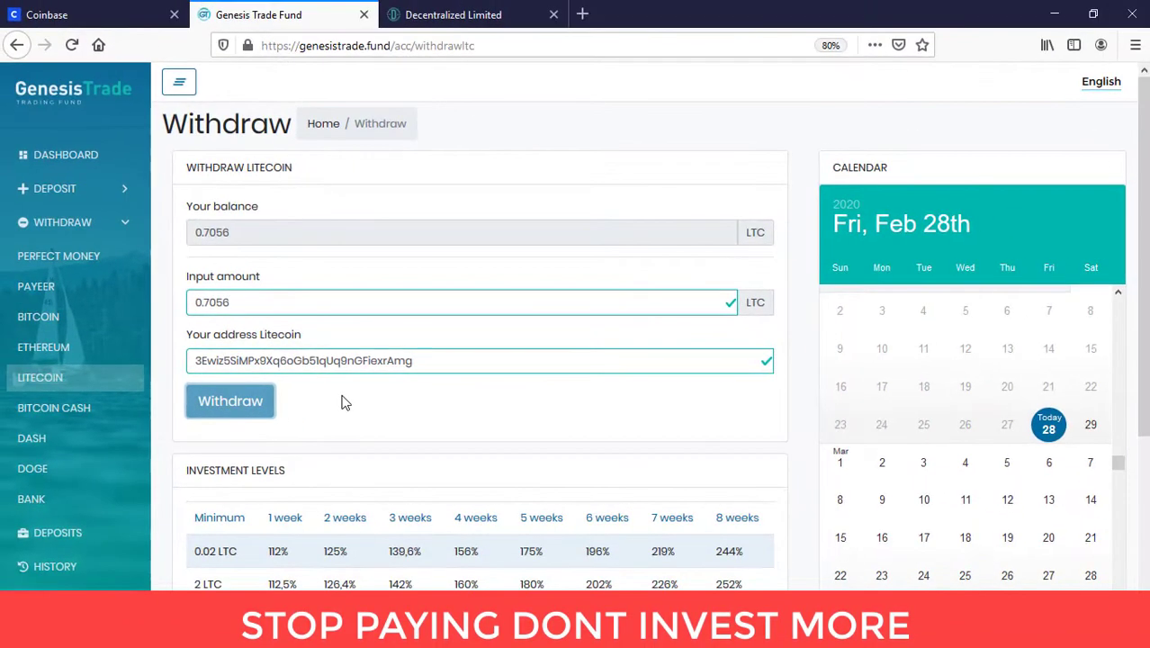
Step: Submit the withdrawal of the full 0.7056 LTC balance to the Litecoin address
{"action": "left_click", "coordinate": [55, 566]}
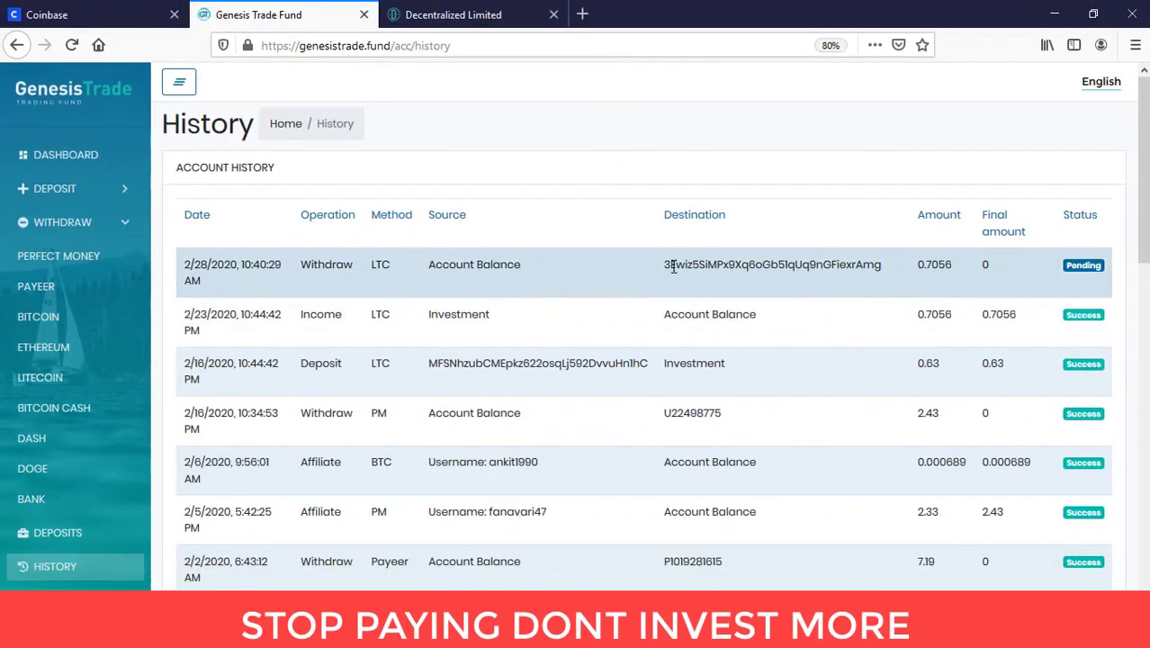
Step: Select the destination address of the new pending 0.7056 LTC withdrawal dated 2/28/2020
{"action": "double_click", "coordinate": [723, 264]}
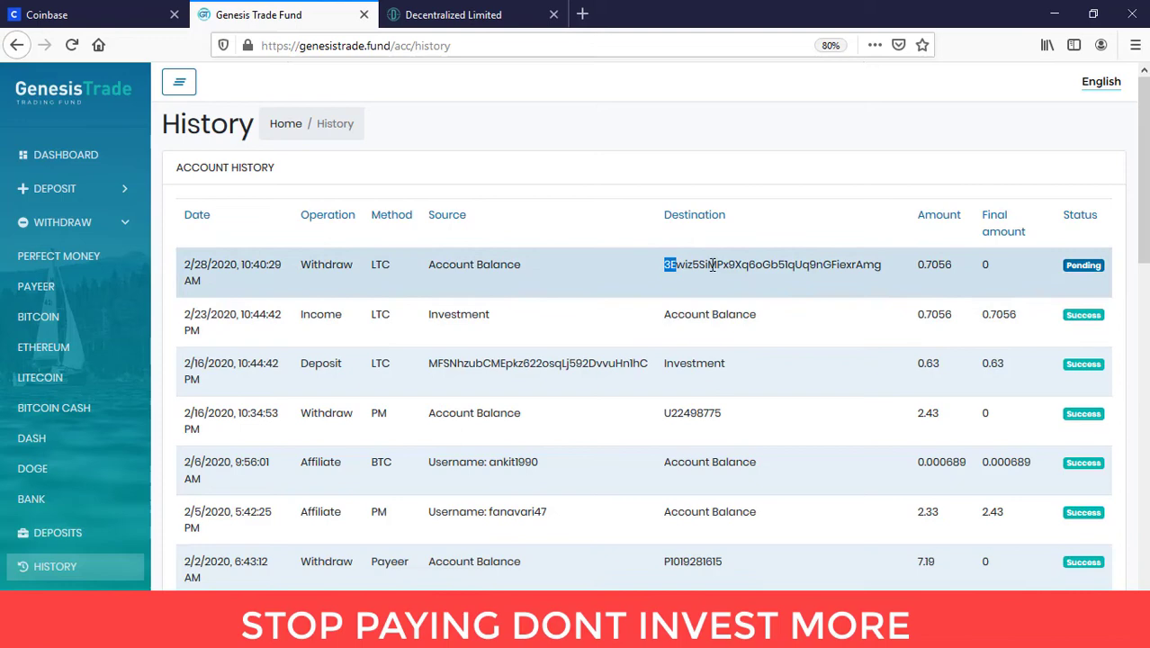
{"action": "mouse_move", "coordinate": [459, 282]}
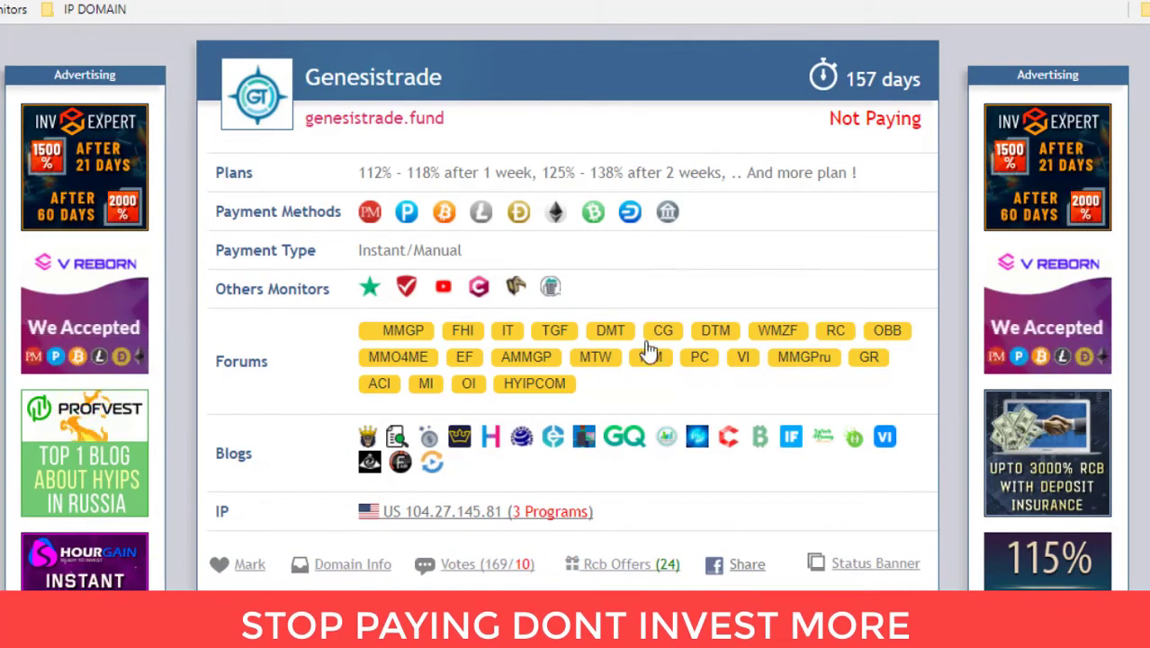
Step: Review the Genesistrade Not Paying status and investor complaints about unpaid withdrawals
{"action": "scroll", "scroll_direction": "down", "scroll_amount": 3}
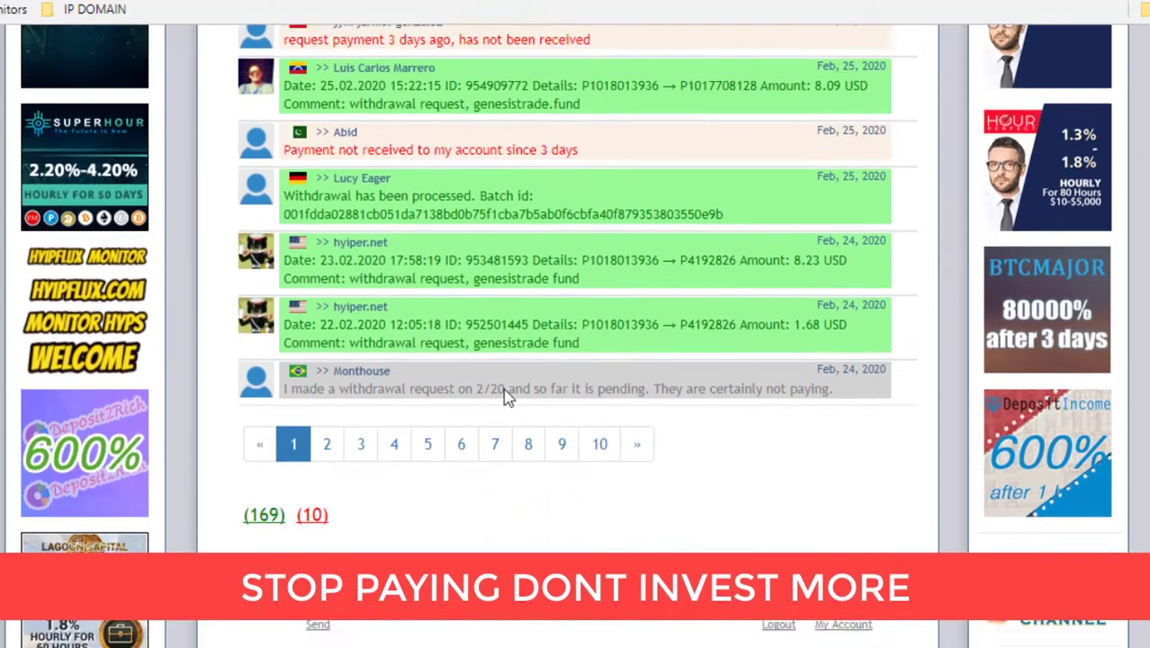
{"action": "scroll", "scroll_direction": "up", "scroll_amount": 3}
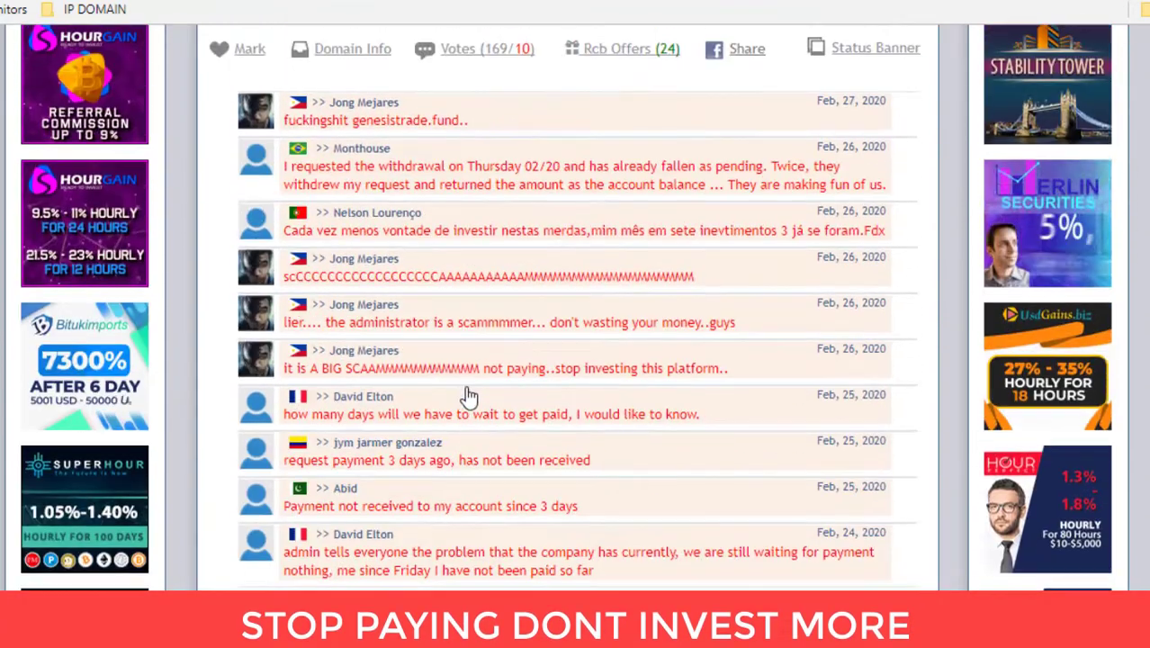
{"action": "scroll", "scroll_direction": "up", "scroll_amount": 3}
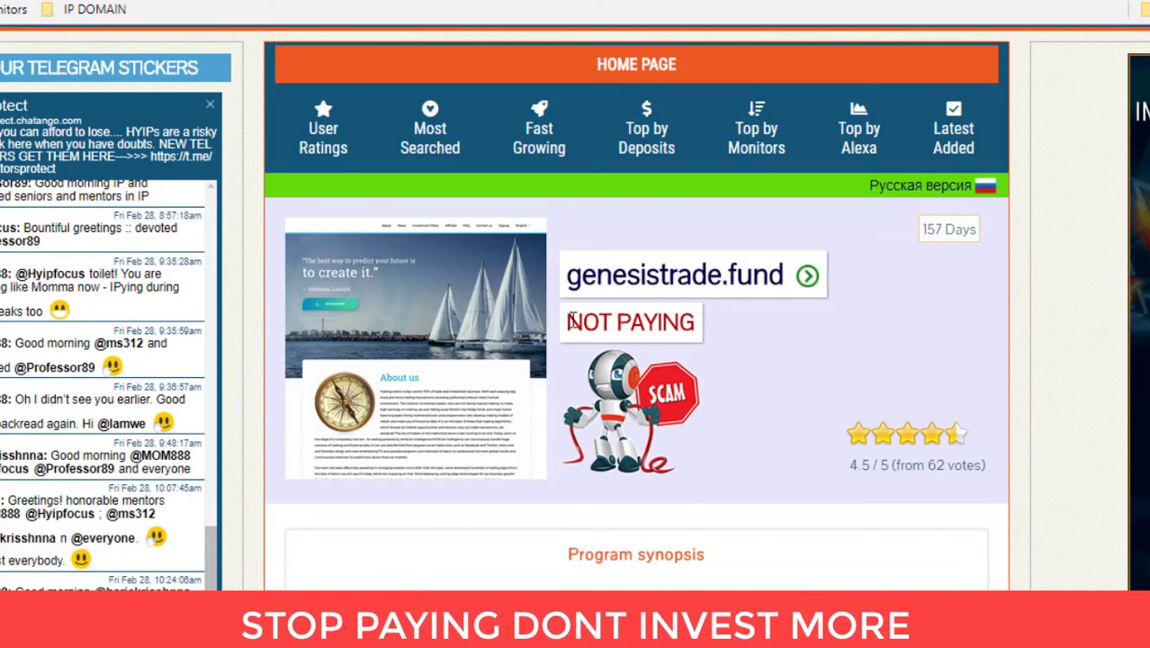
Step: Select the NOT PAYING status shown for genesistrade.fund on Investor Protect
{"action": "double_click", "coordinate": [630, 322]}
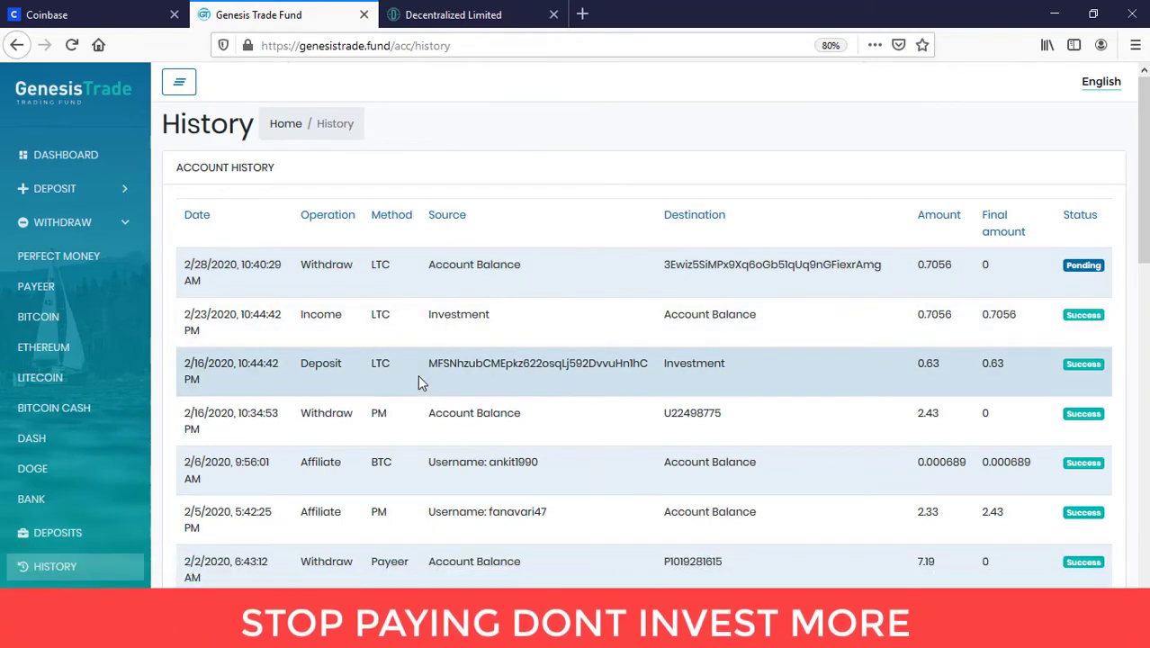
Step: Scroll through the history where the 0.7056 LTC withdrawal remains Pending
{"action": "scroll", "scroll_direction": "down", "scroll_amount": 3}
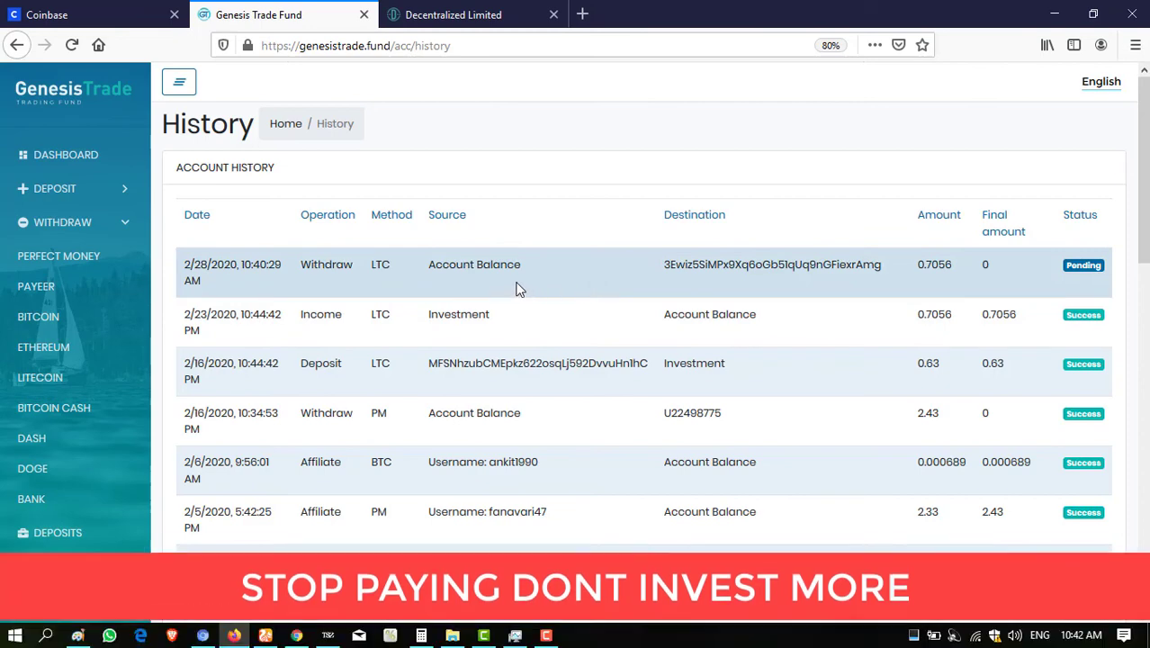
{"action": "scroll", "scroll_direction": "down", "scroll_amount": 3}
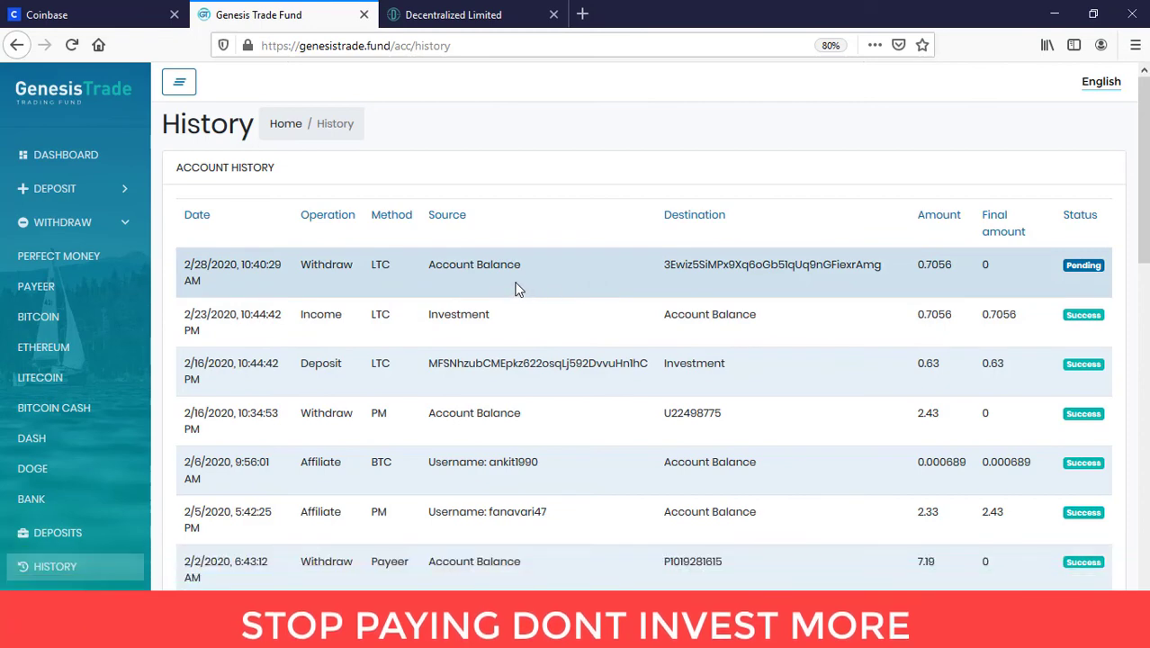